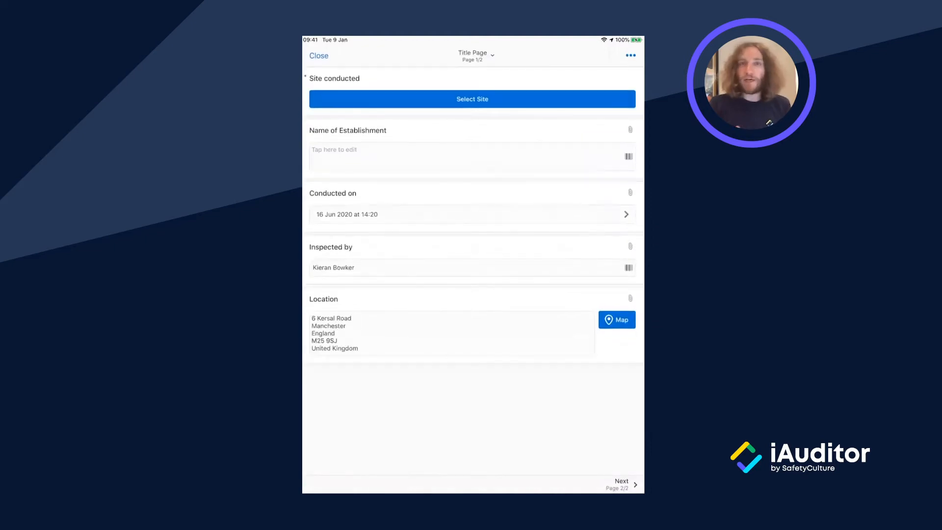
Advance from the Title Page to page 2 of the security questions
left_click(472, 99)
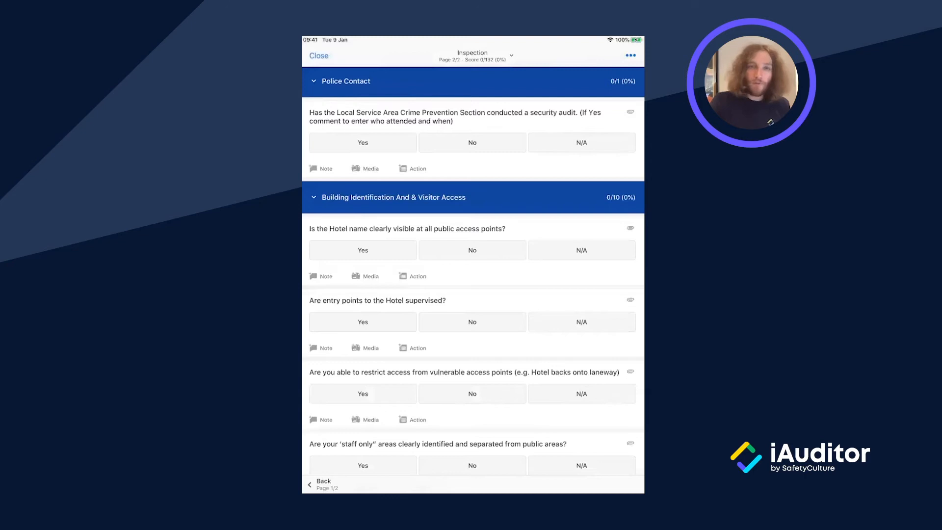
Answer police audit and badges Yes; hotel-name visibility and warning signs No
left_click(362, 143)
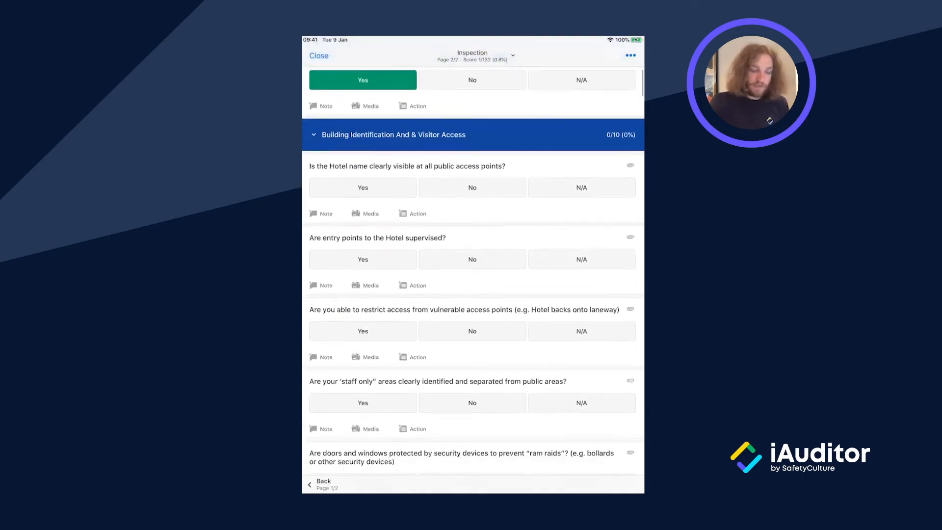
left_click(472, 185)
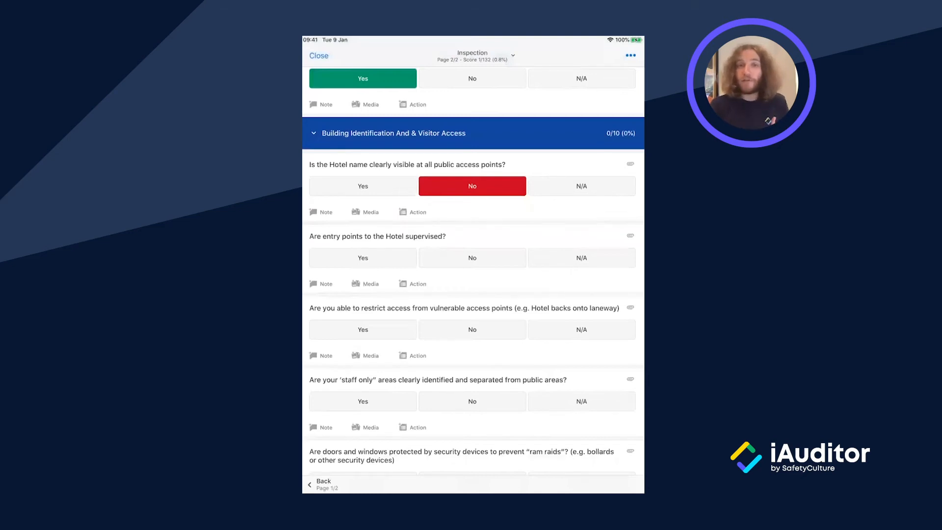
left_click(362, 257)
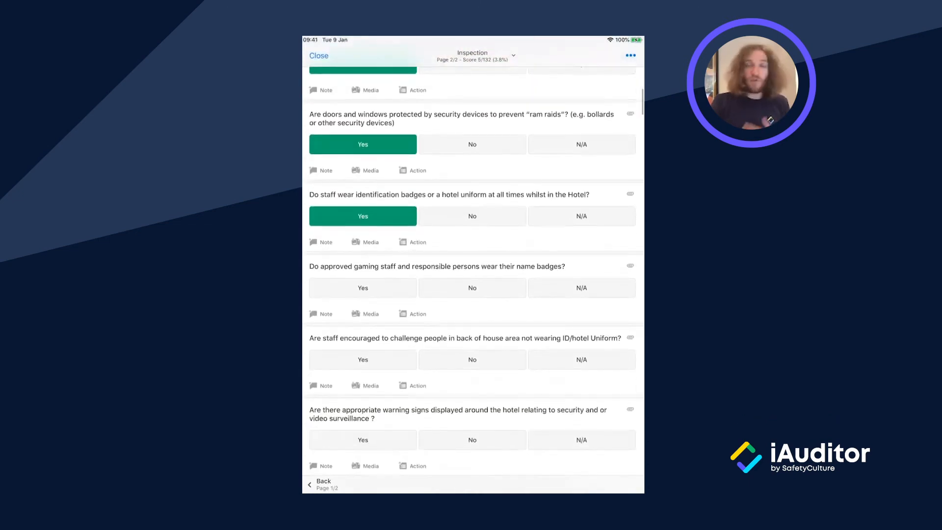
left_click(362, 287)
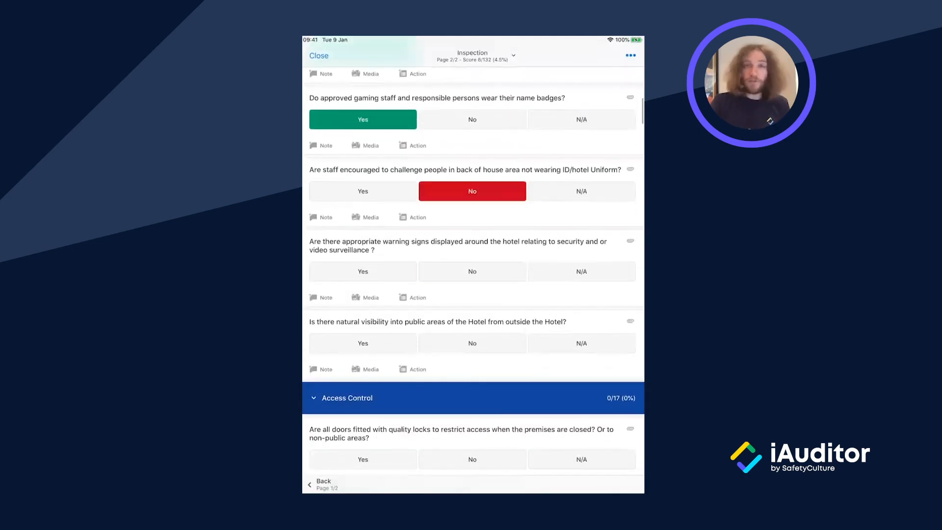
left_click(471, 271)
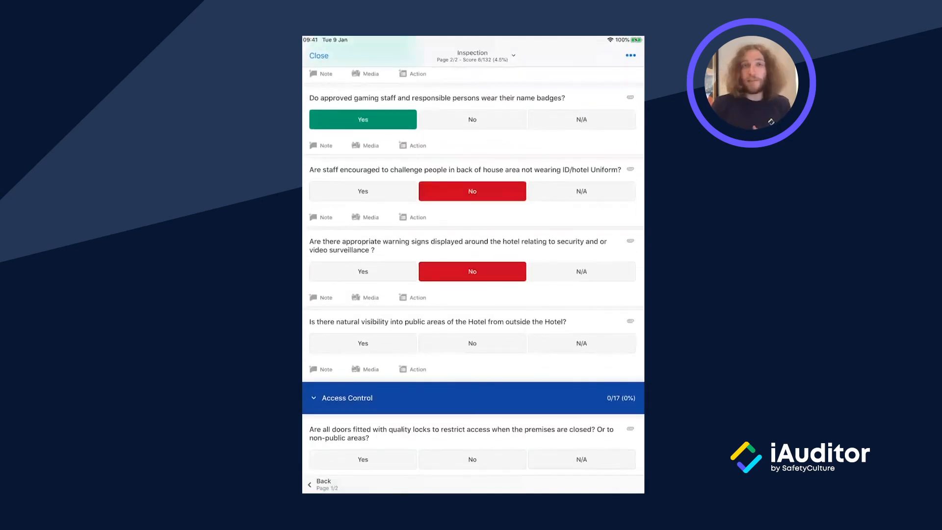